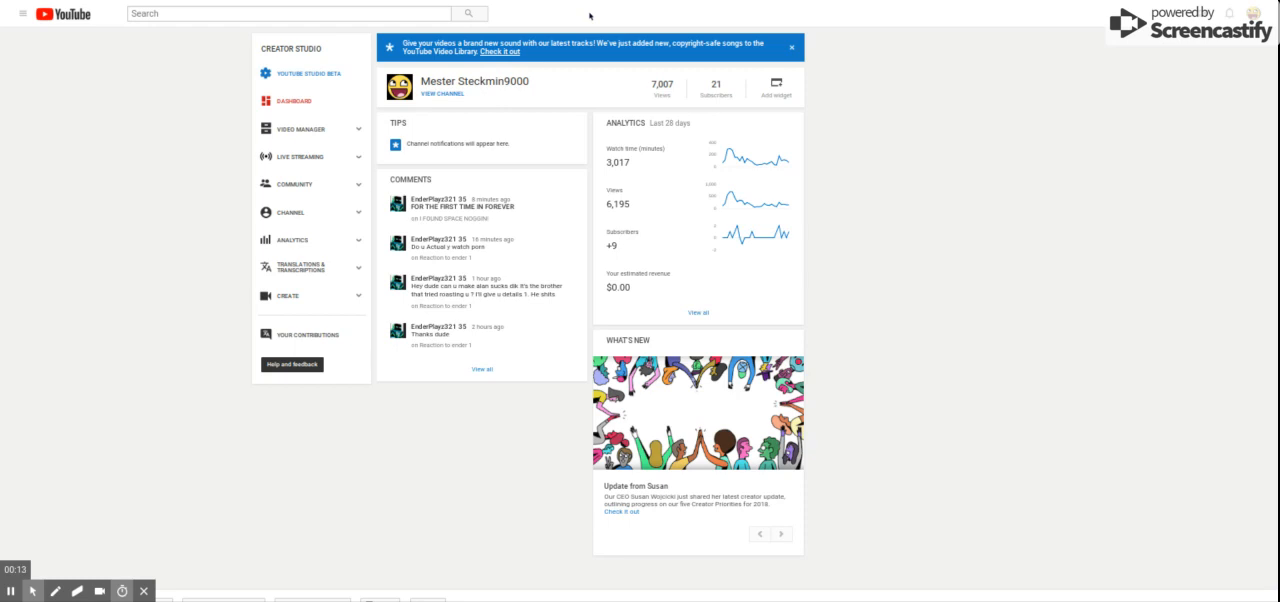
Step: Show the channel notifications dropdown over the dashboard and review the recent entries
click(1232, 12)
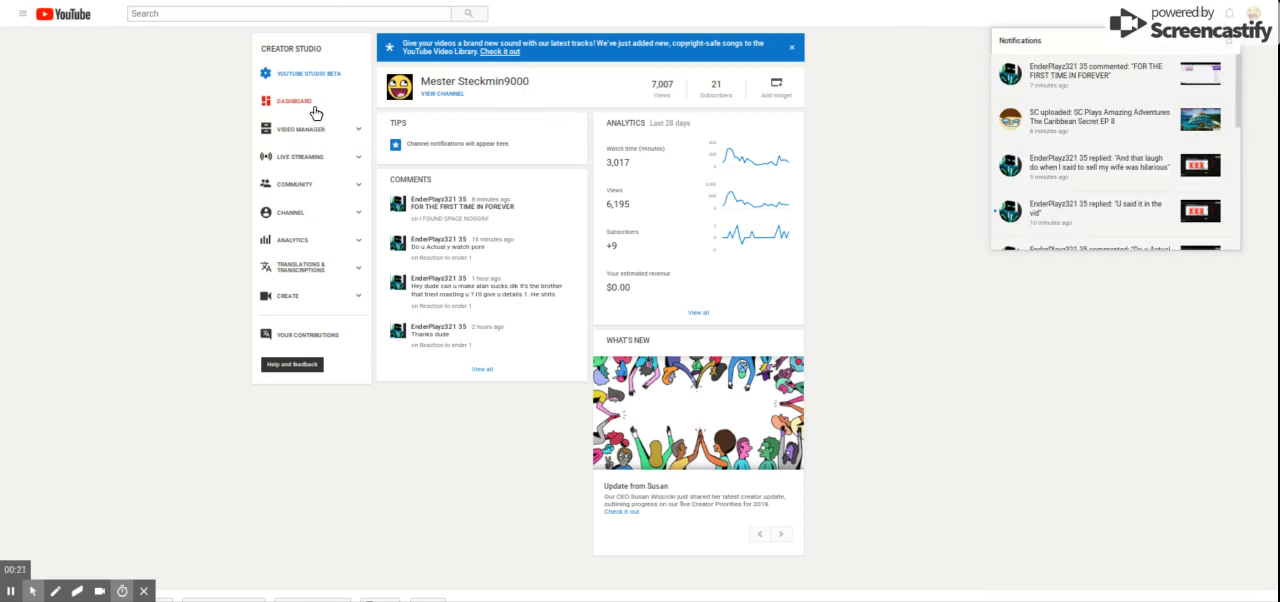
mouse_move(288, 94)
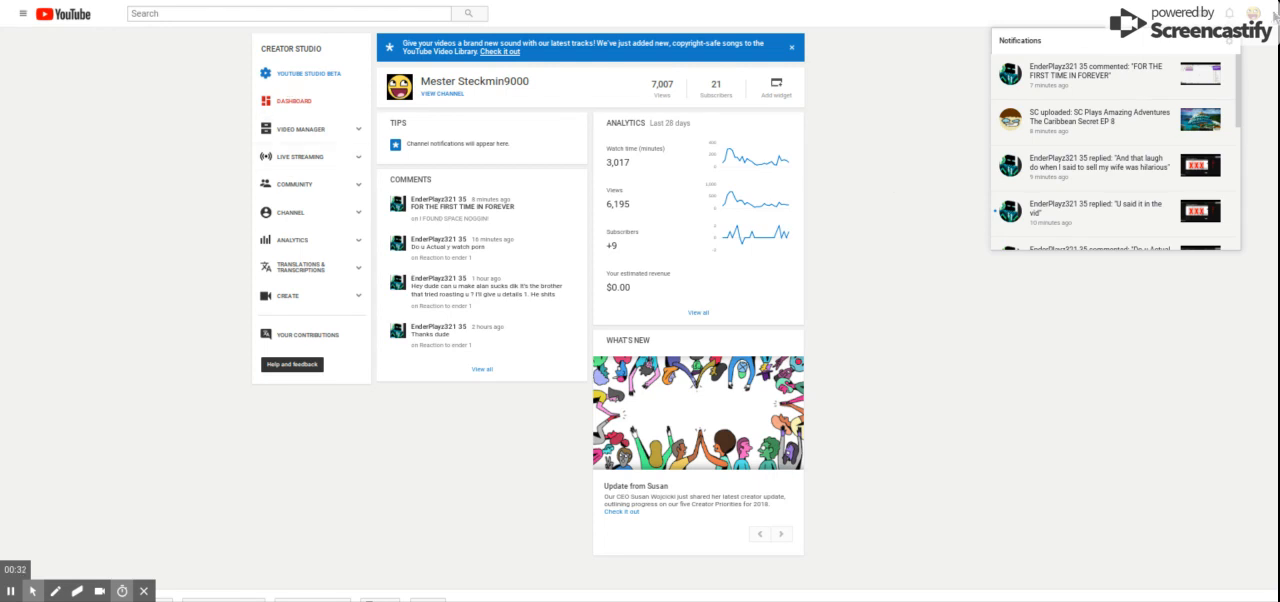
mouse_move(1270, 6)
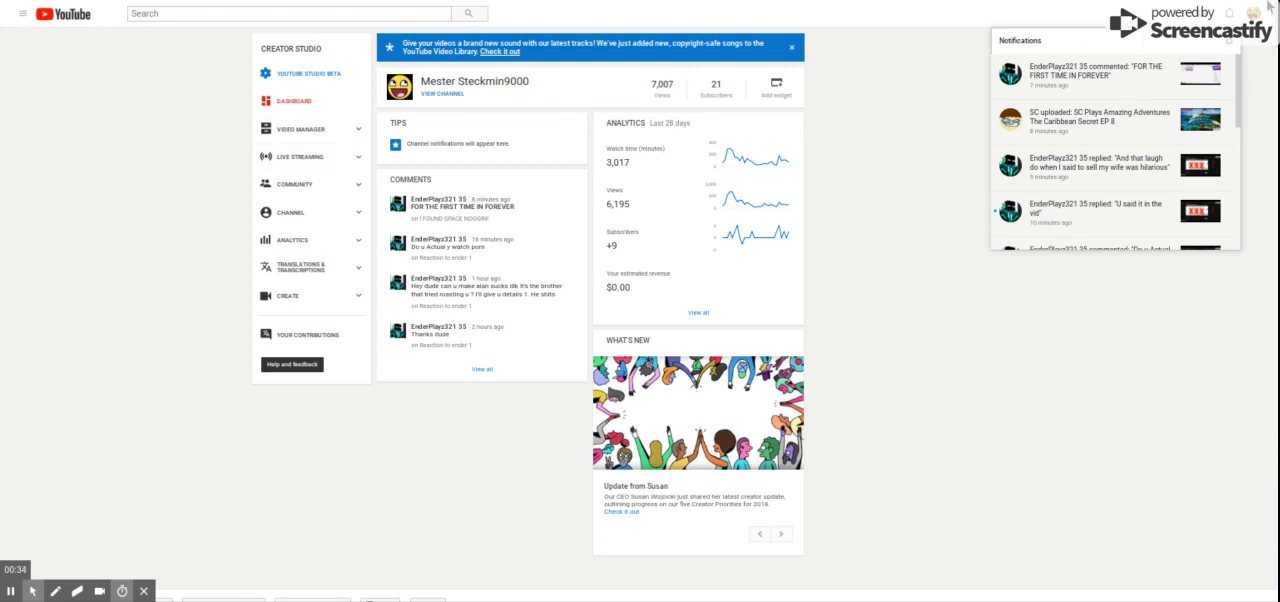